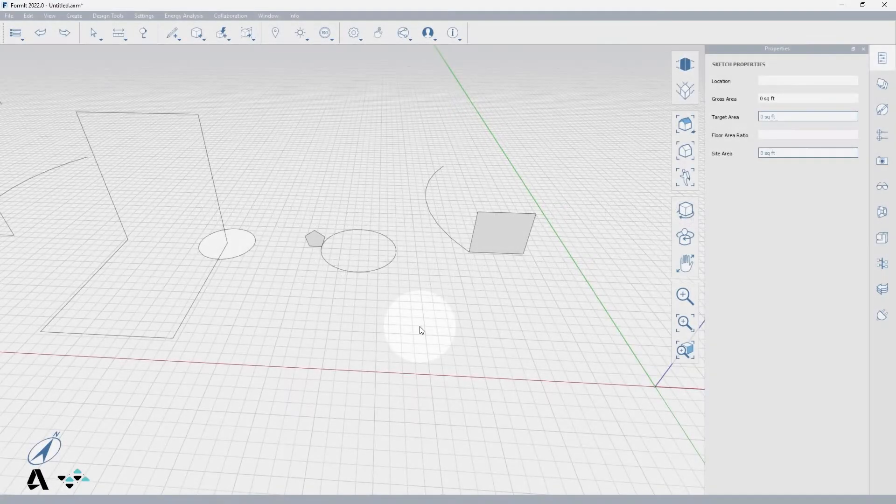
mouse_move(468, 293)
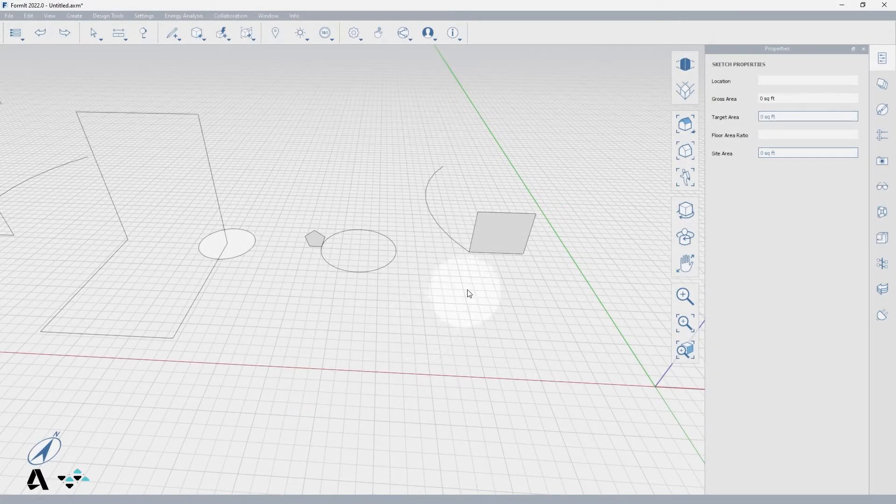
Sweep the small quadrilateral face along the neighbouring arc into a curved solid block
click(490, 240)
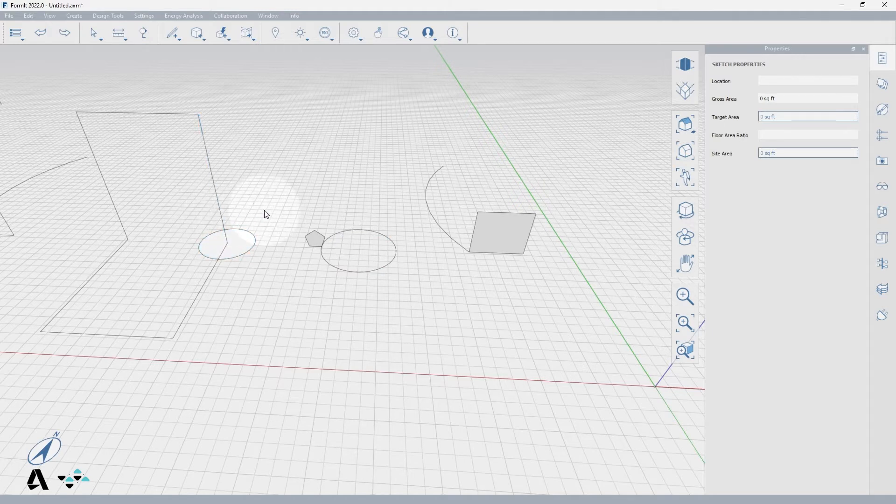
mouse_move(266, 206)
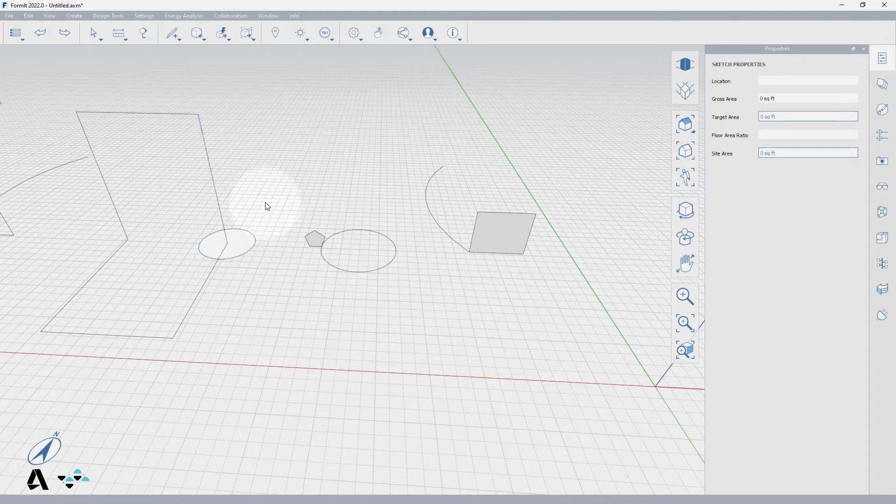
click(223, 33)
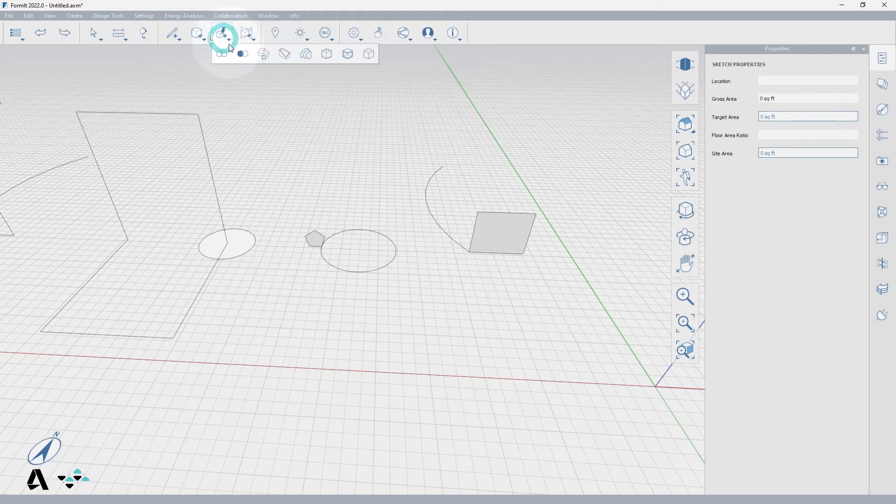
mouse_move(263, 53)
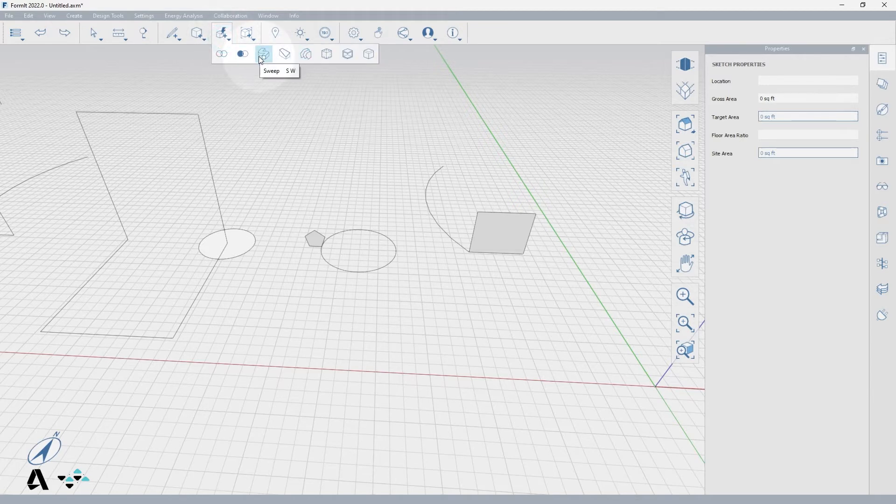
click(263, 54)
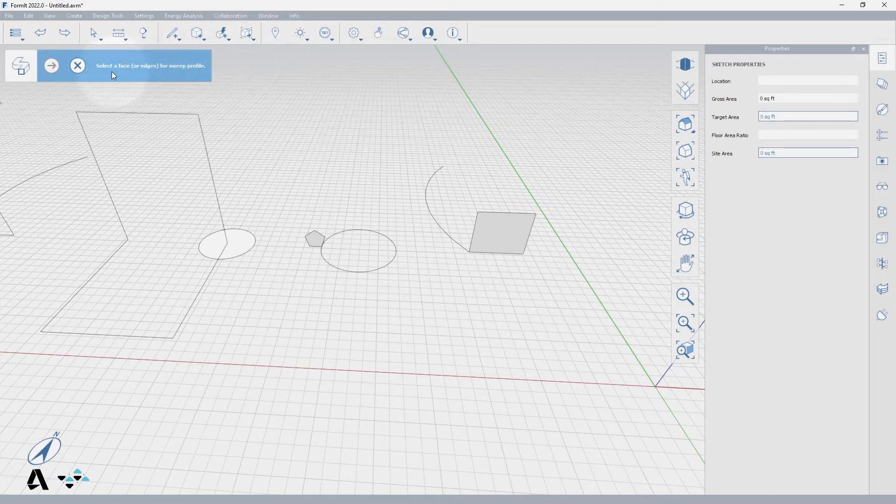
mouse_move(192, 73)
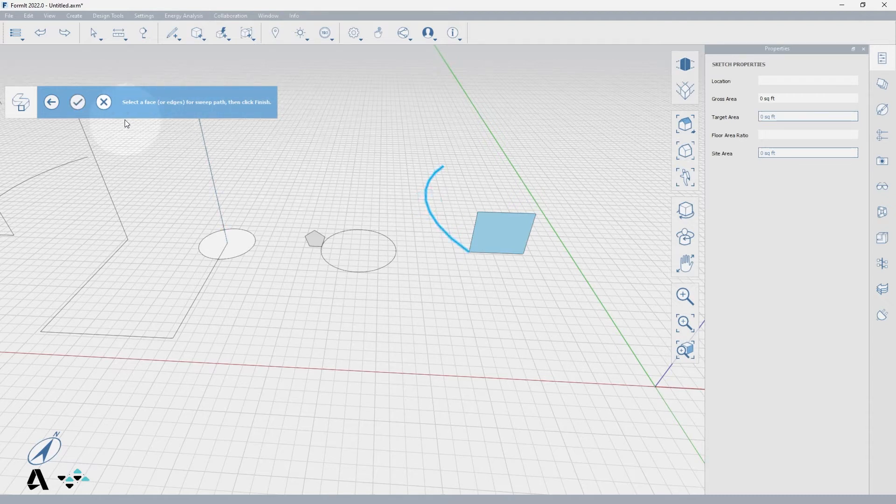
click(78, 102)
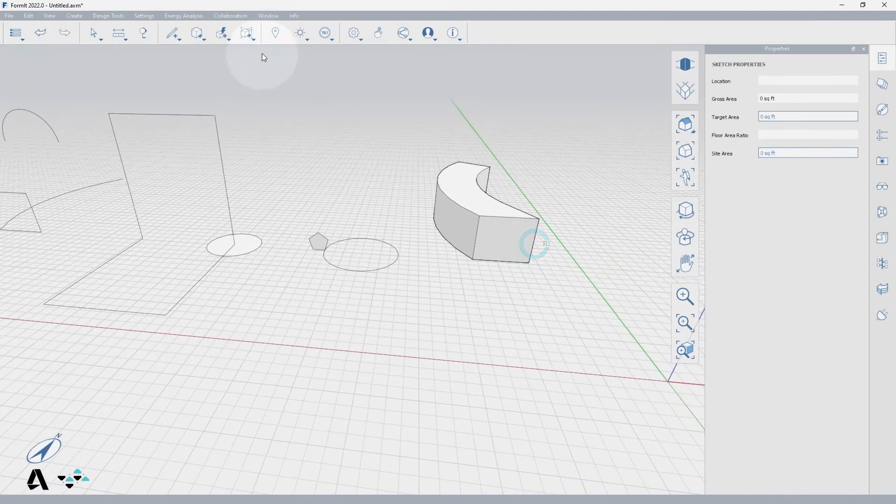
Sweep the small pentagon around its circle into a ring solid, then pan toward the tall outline
click(222, 33)
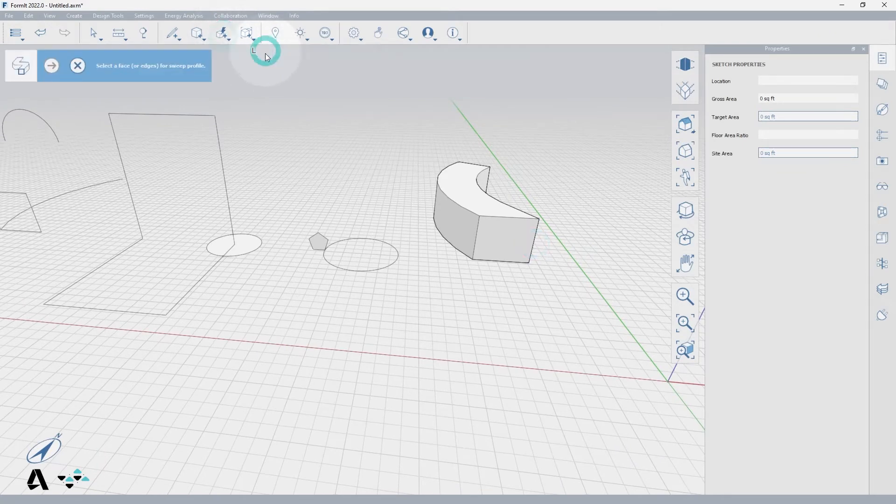
click(318, 242)
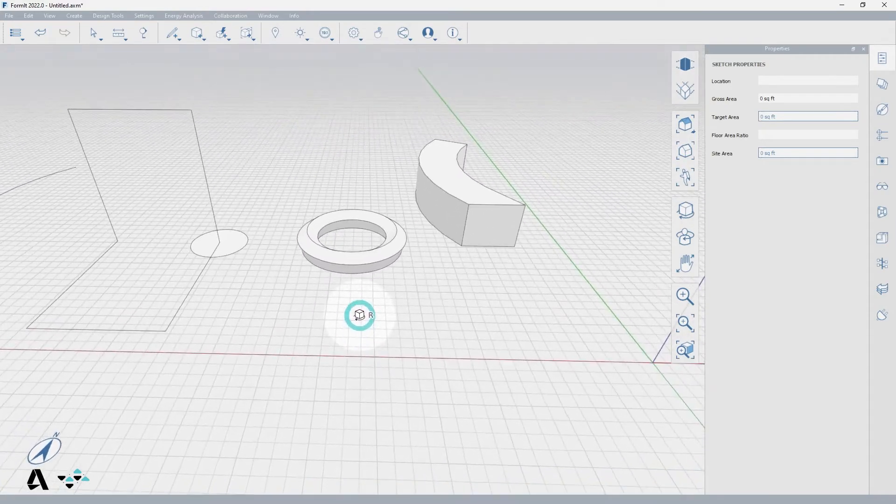
drag(360, 314, 501, 312)
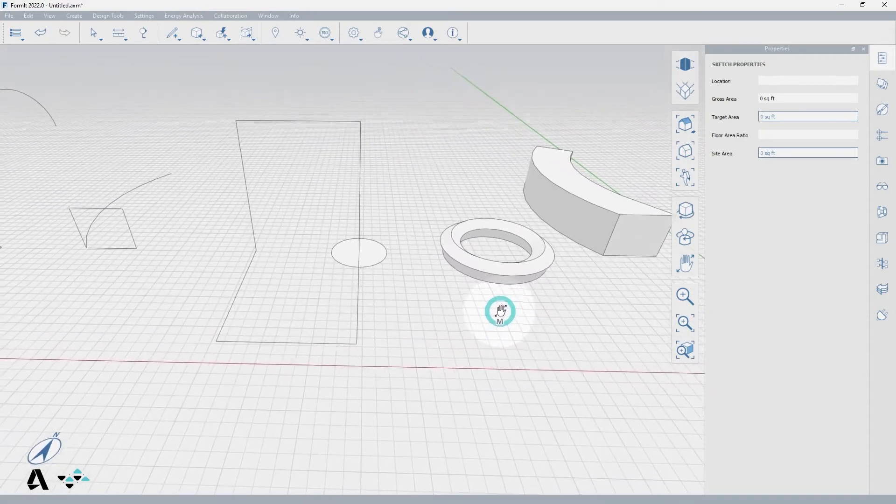
Sweep the small circle along the tall bent outline into a thick tubular frame
click(222, 32)
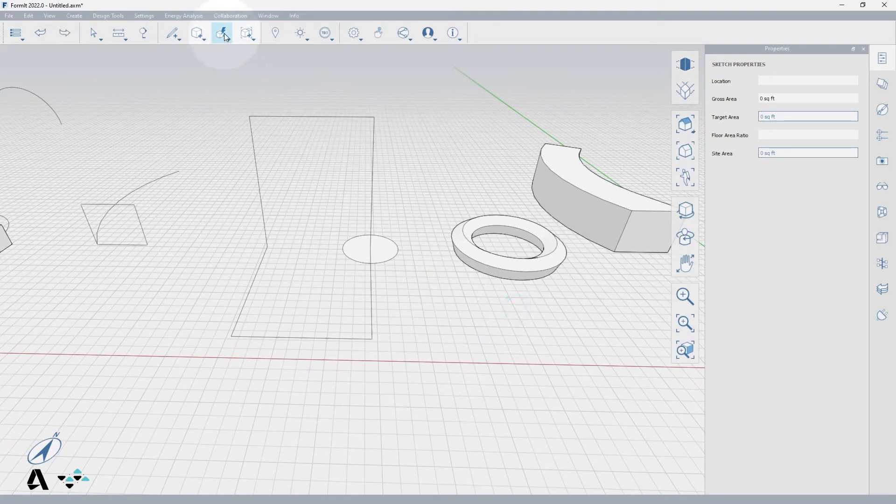
click(222, 33)
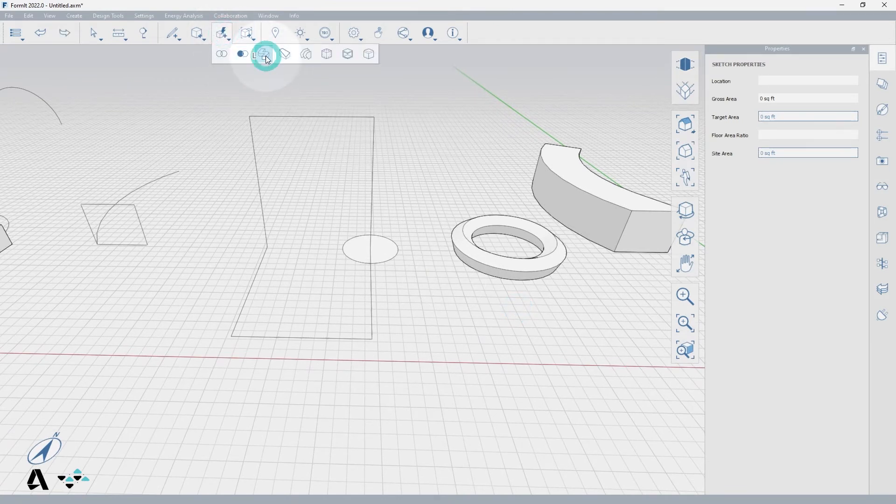
click(263, 53)
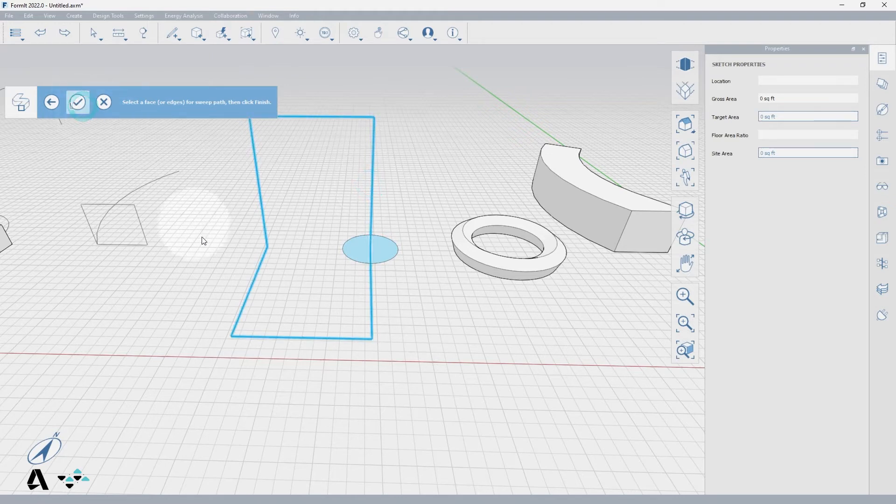
click(78, 102)
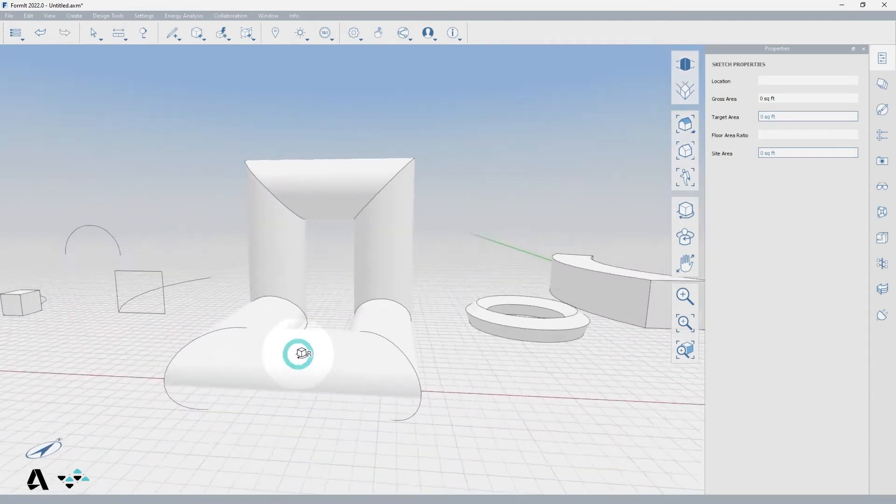
click(223, 32)
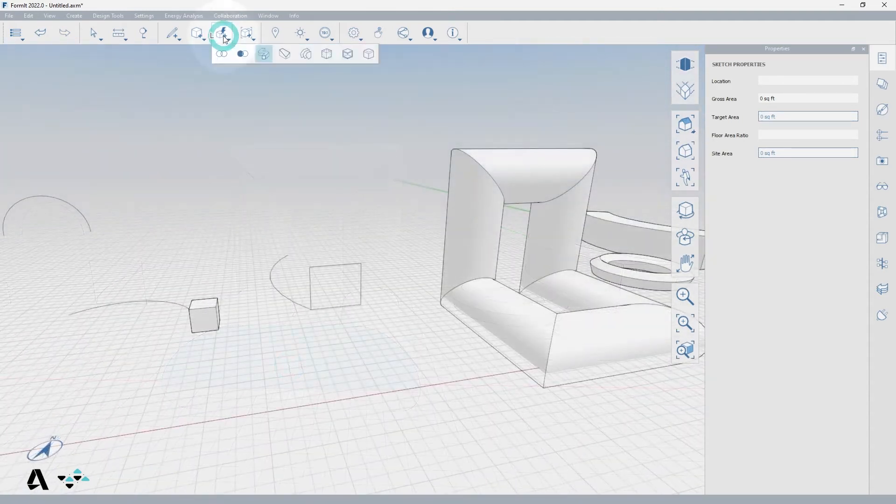
Sweep the small square face along its arc, then orbit toward the small cube
click(263, 54)
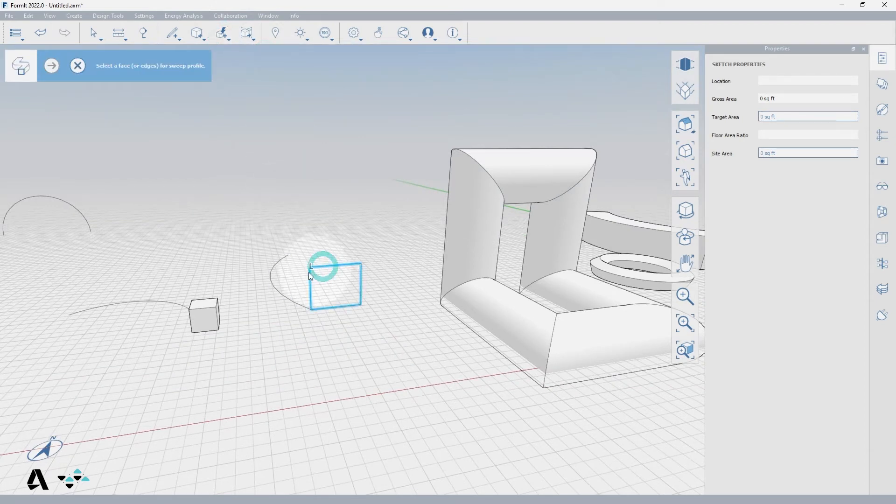
click(50, 66)
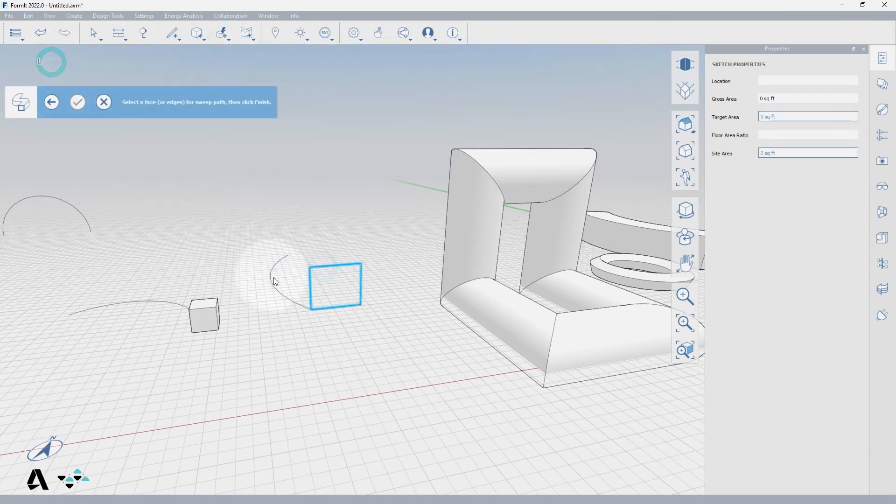
click(77, 101)
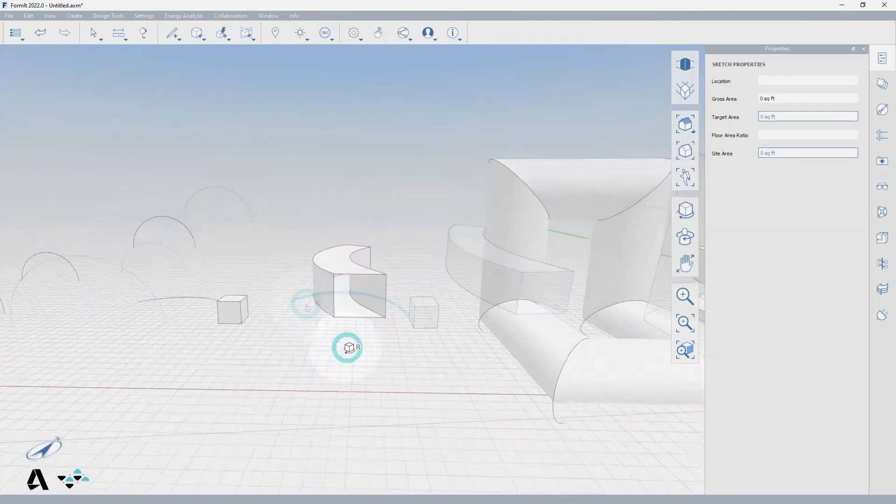
drag(347, 347, 638, 301)
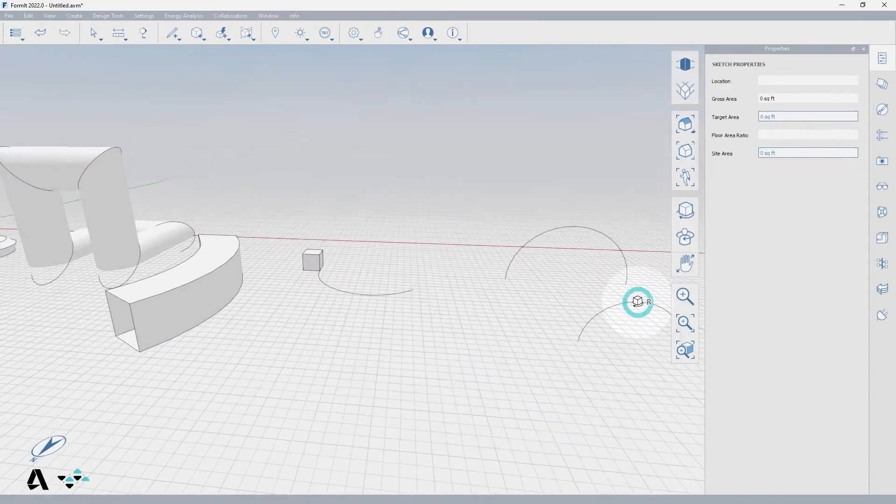
click(223, 32)
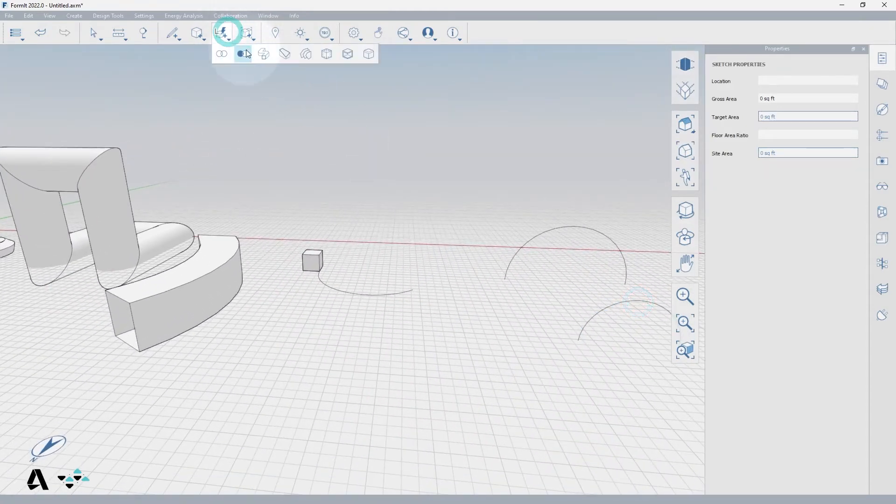
Start a new sweep using the small square as the profile
click(244, 54)
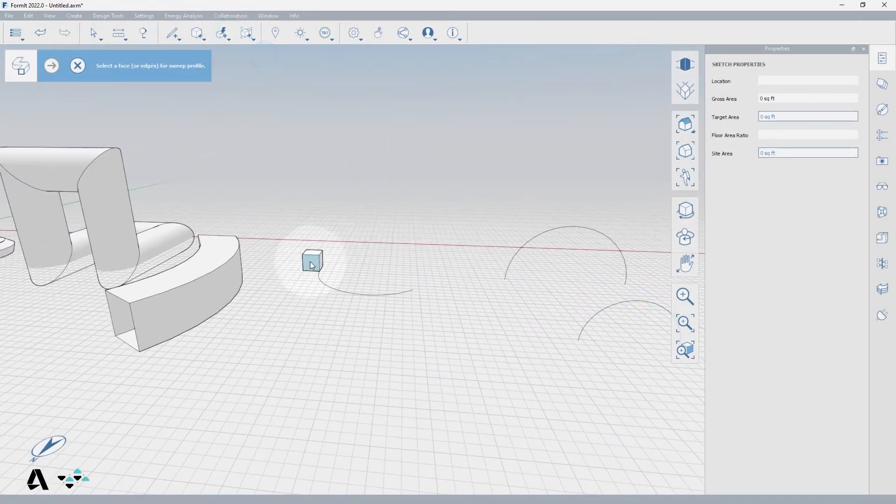
click(313, 262)
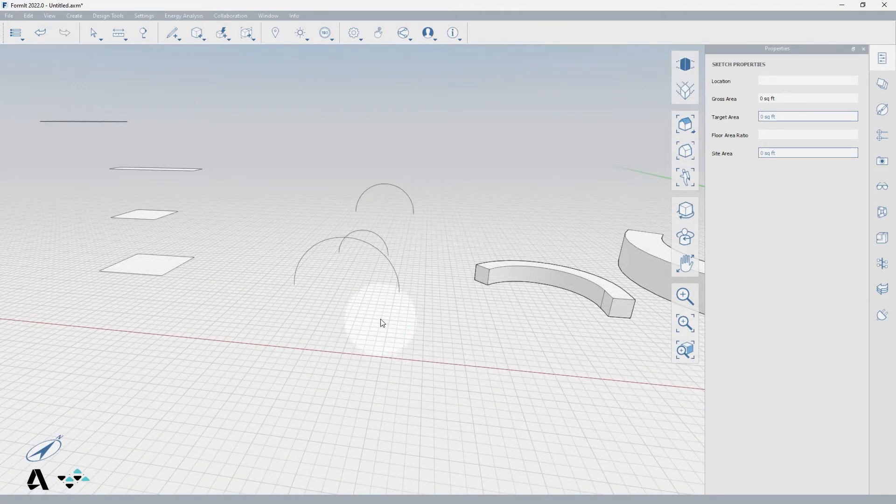
Clear the selection and bring up the solid-creation tools again
click(380, 252)
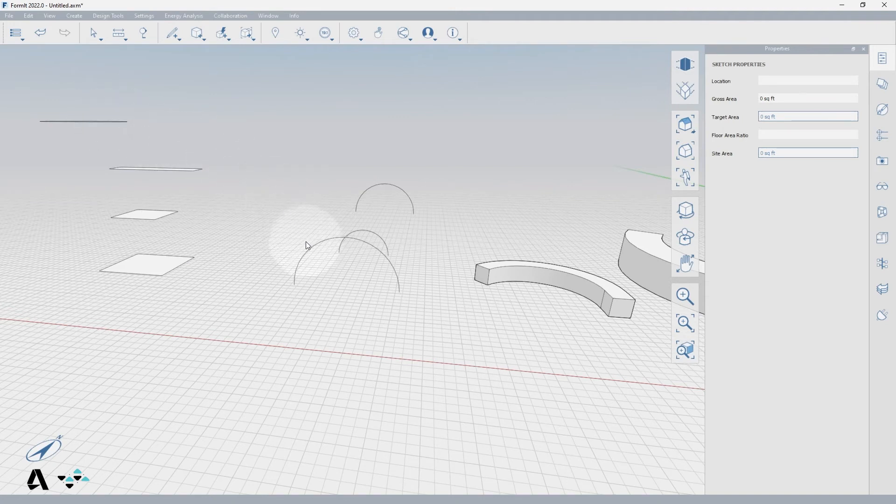
click(222, 33)
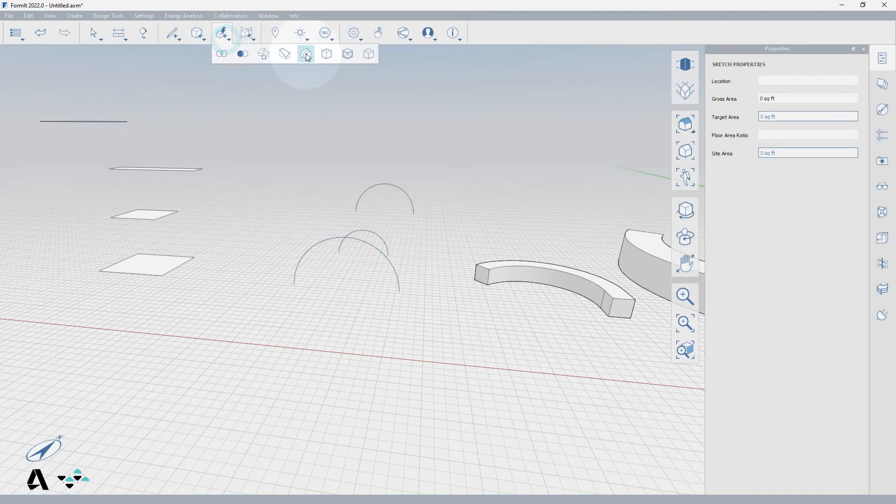
mouse_move(306, 54)
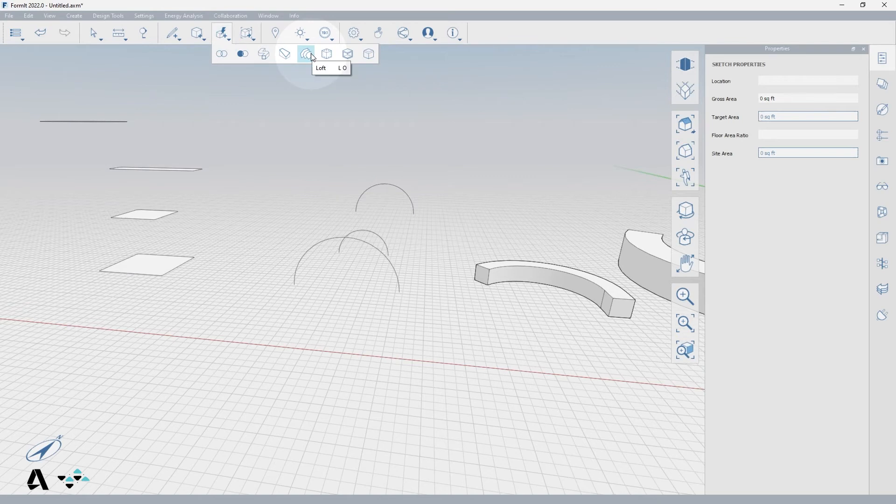
Loft the large arc through the two smaller arcs into a tapering tunnel surface
click(306, 53)
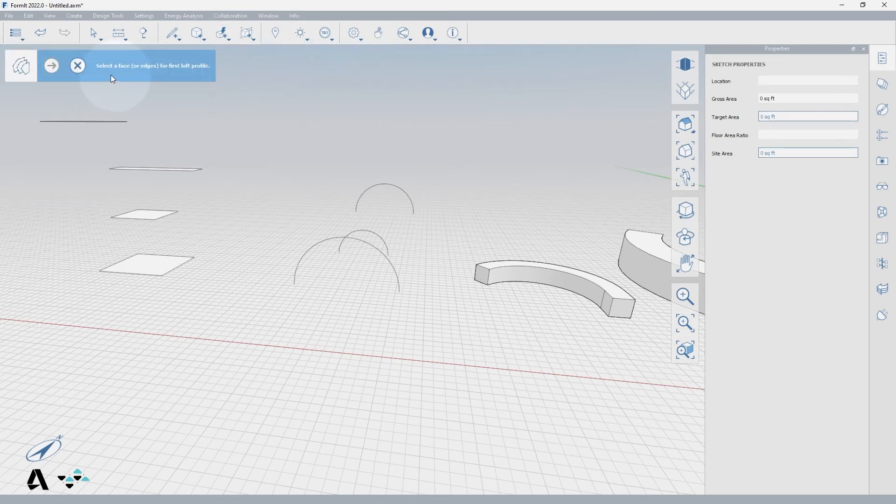
mouse_move(307, 166)
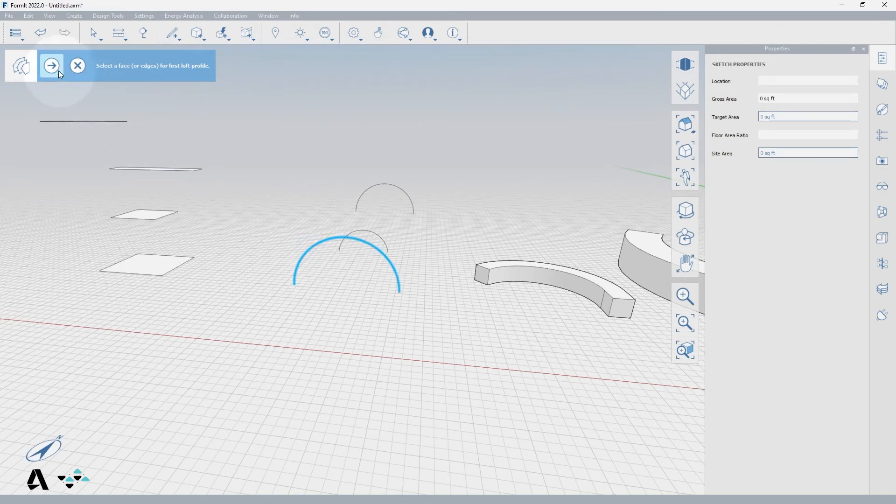
click(366, 233)
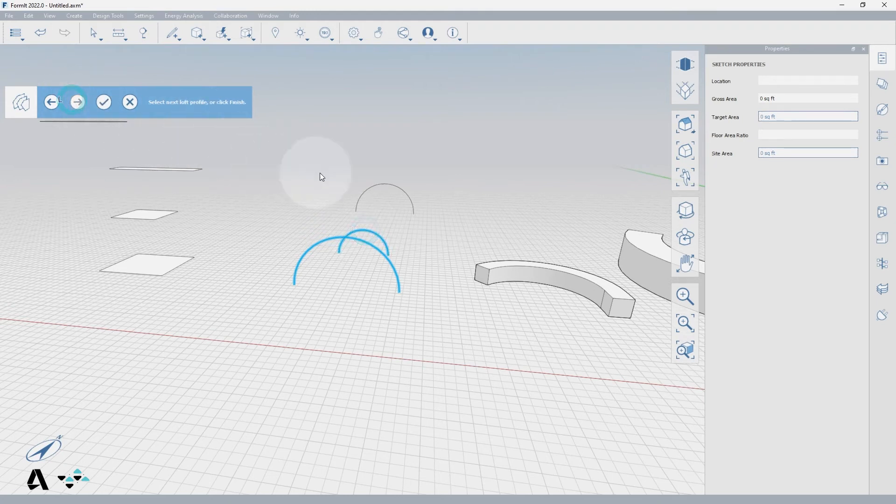
click(104, 101)
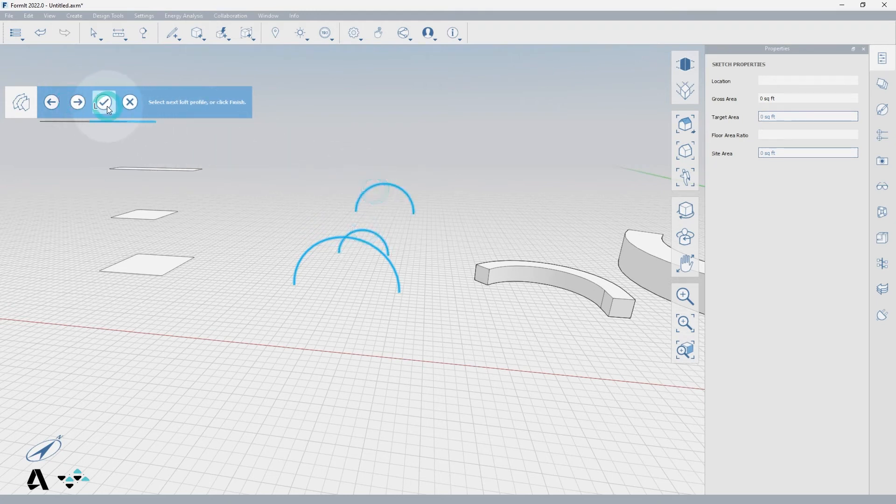
click(104, 102)
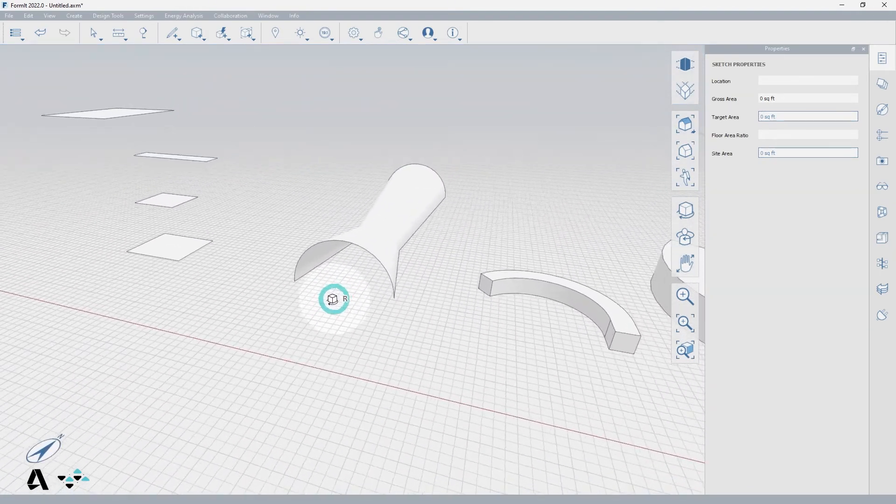
Orbit to face the four flat rectangles and bring up the solid-creation tools
drag(333, 298, 419, 337)
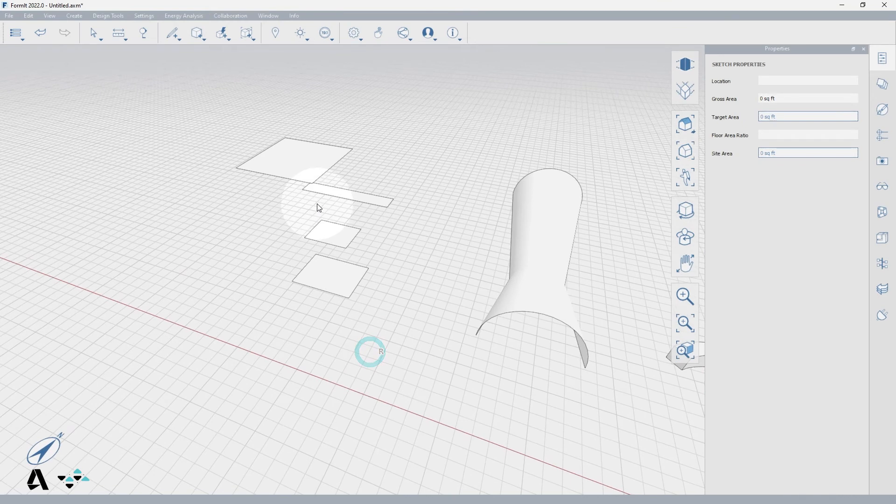
click(328, 279)
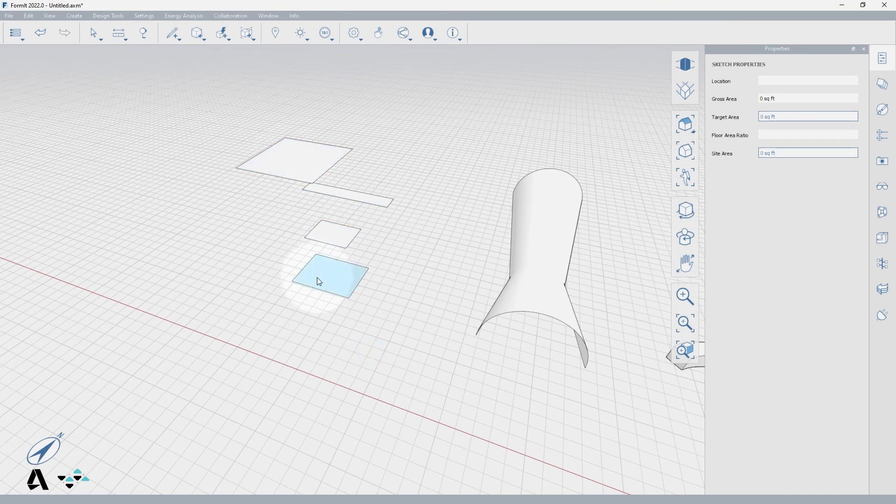
click(223, 32)
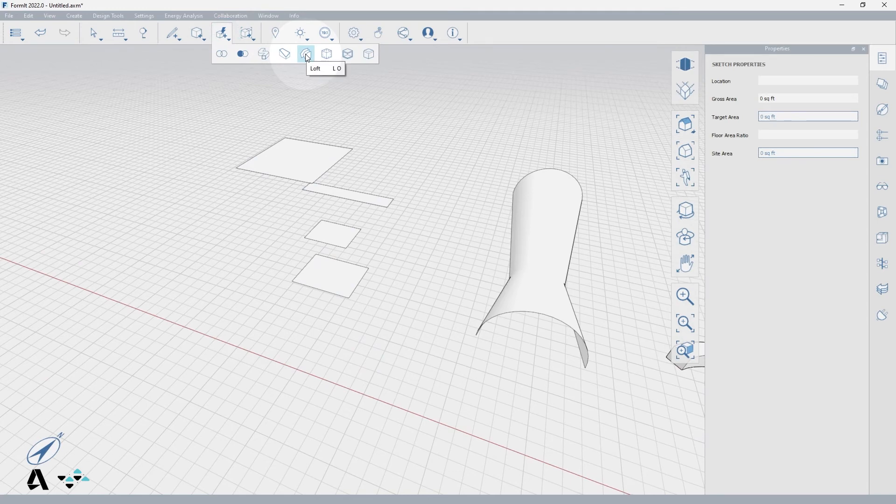
Loft the four stacked rectangles into one solid pinched at the middle
click(305, 54)
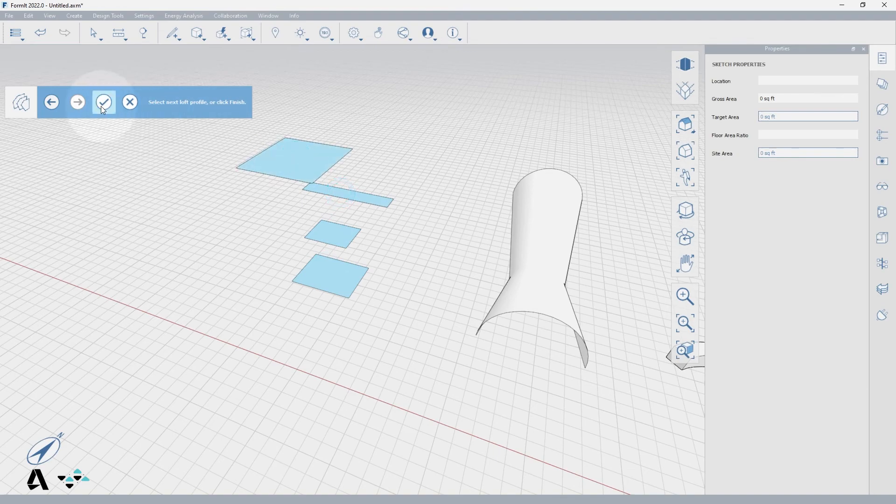
click(104, 101)
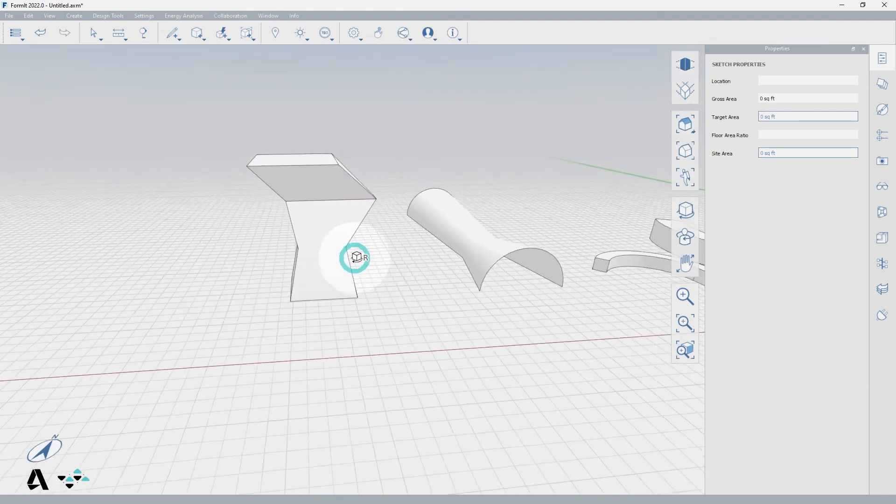